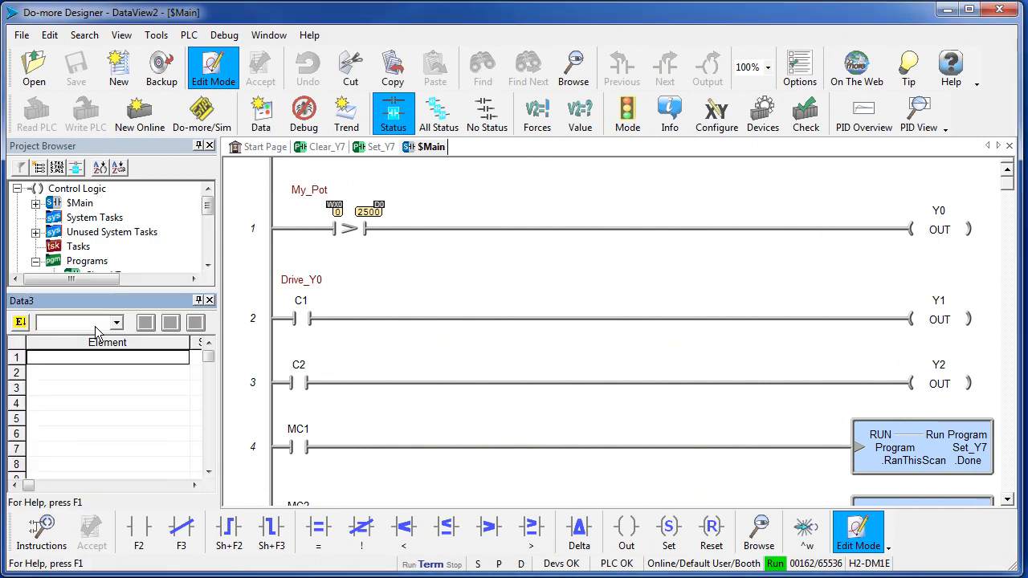
Enter bit C2 into the Data3 view to monitor its on/off status
text(c2)
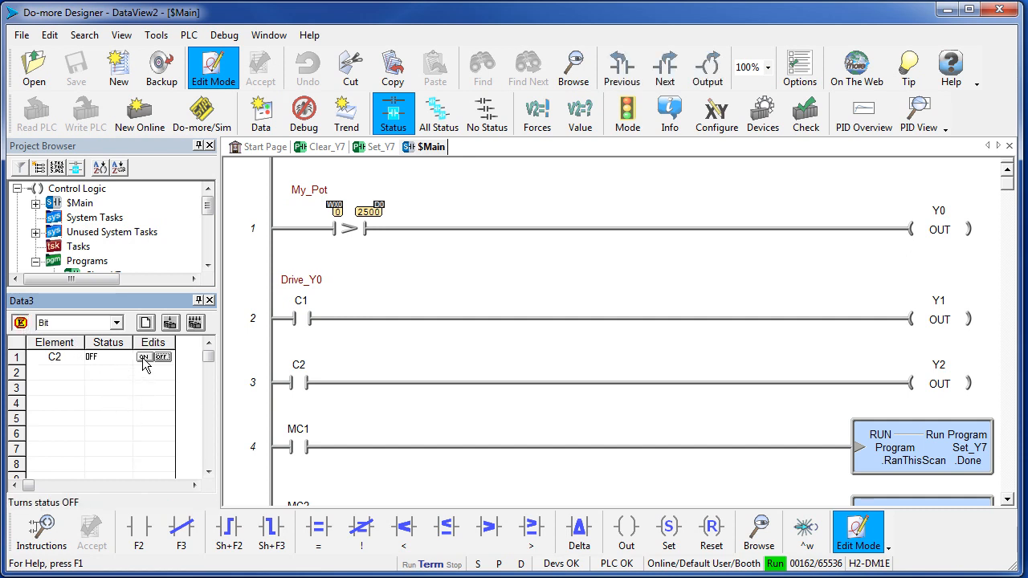
Write C2 ON to the PLC, energizing rung 3's contact and output Y2
click(144, 357)
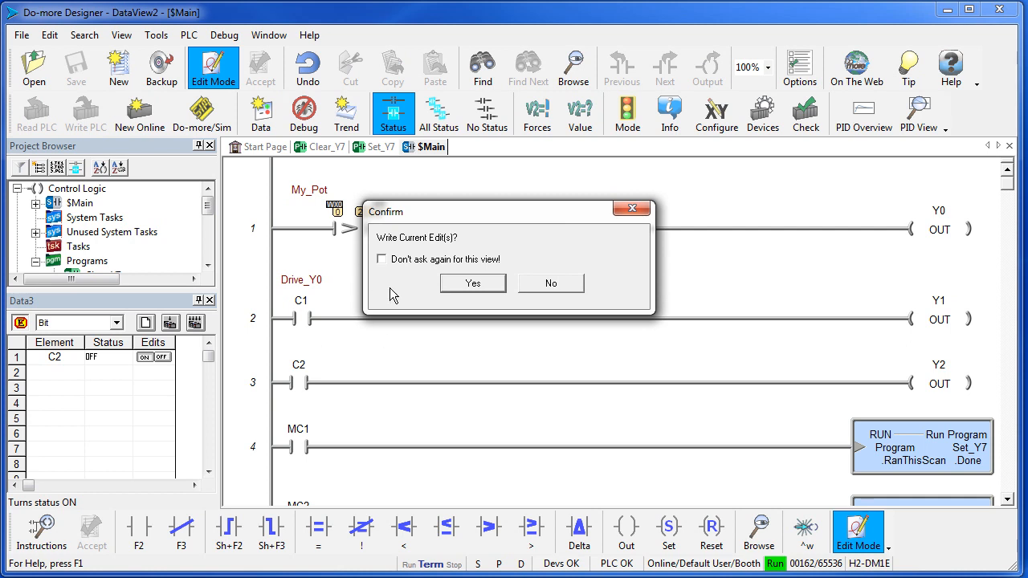
mouse_move(473, 289)
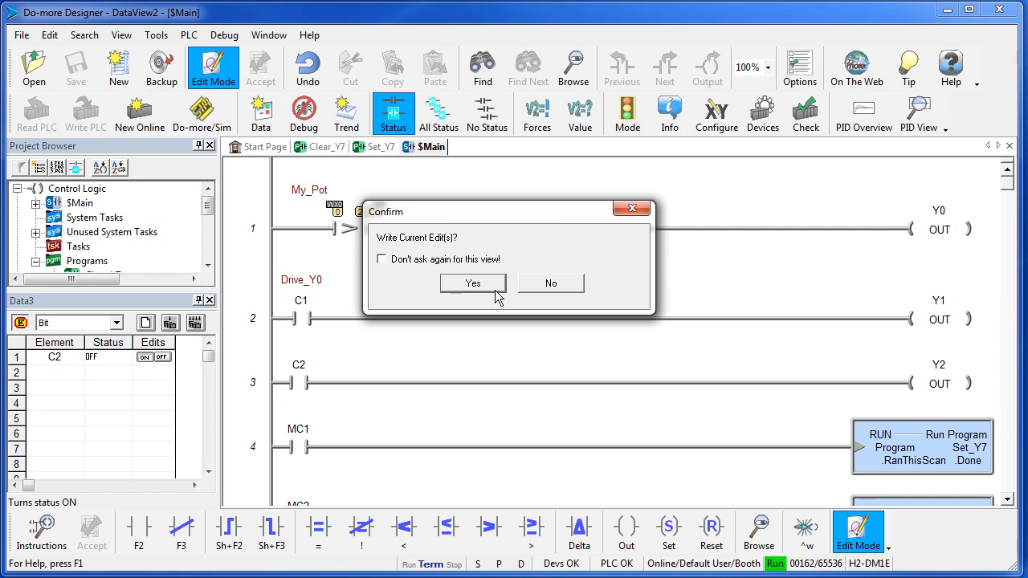
mouse_move(136, 374)
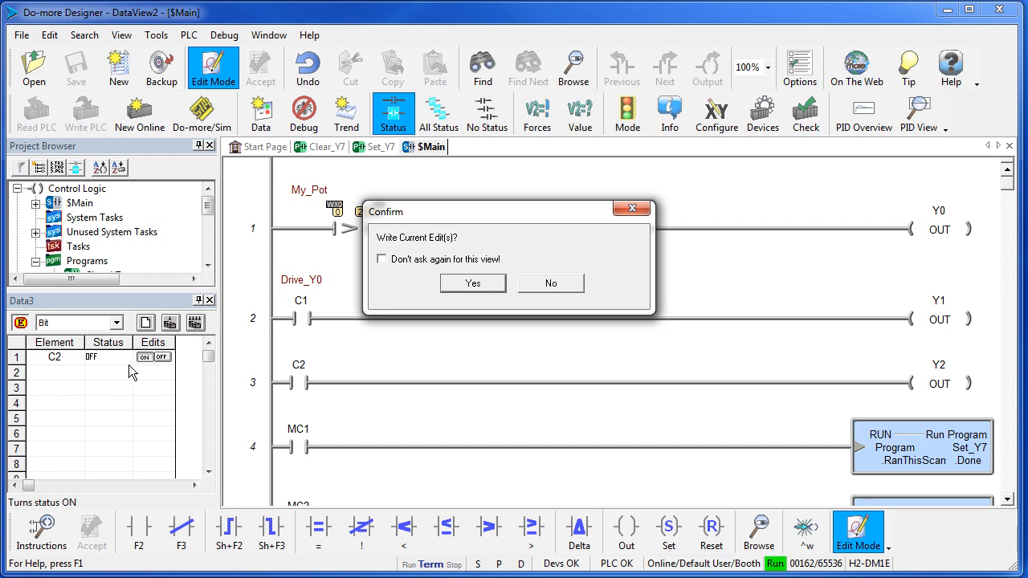
mouse_move(359, 285)
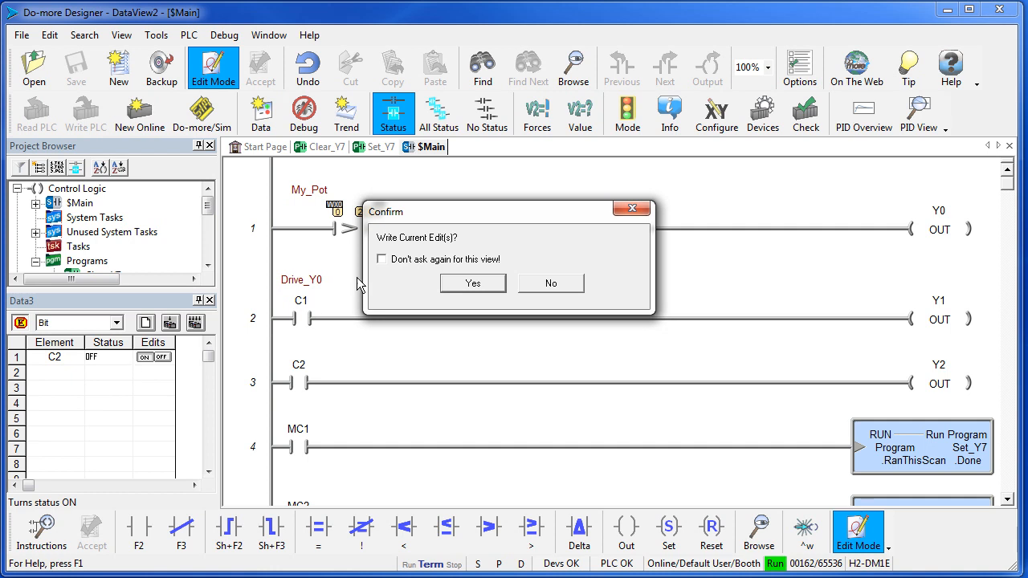
click(473, 283)
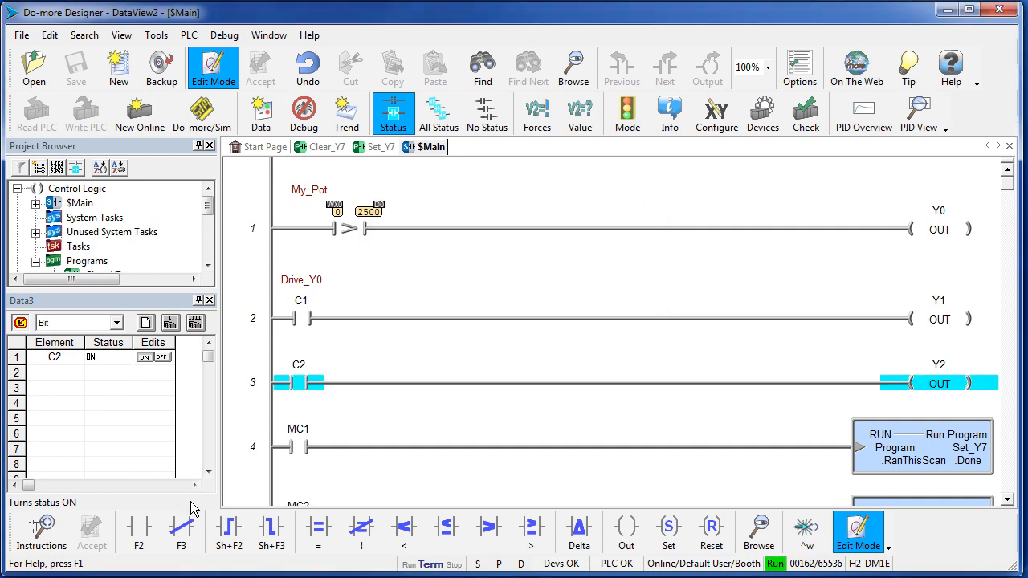
click(164, 357)
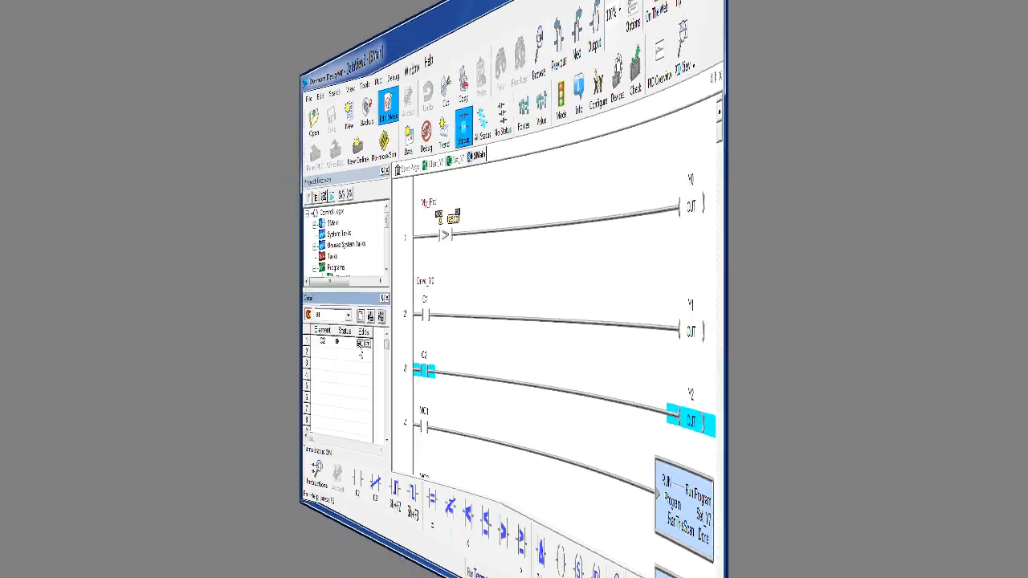
Send rung 1's contacts and coils (My_Pot, D0, Y0) to a new data view
right_click(328, 231)
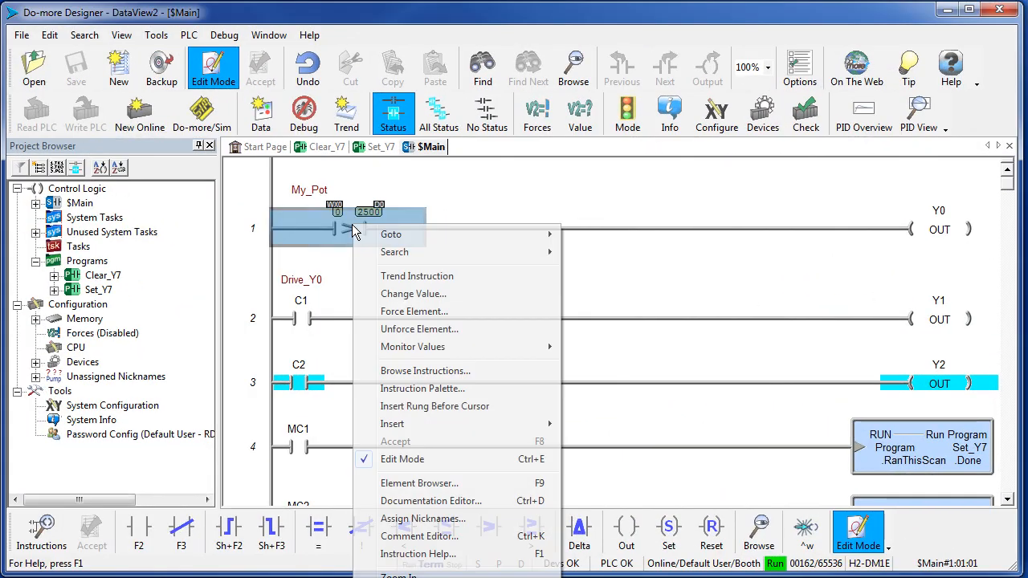
mouse_move(414, 312)
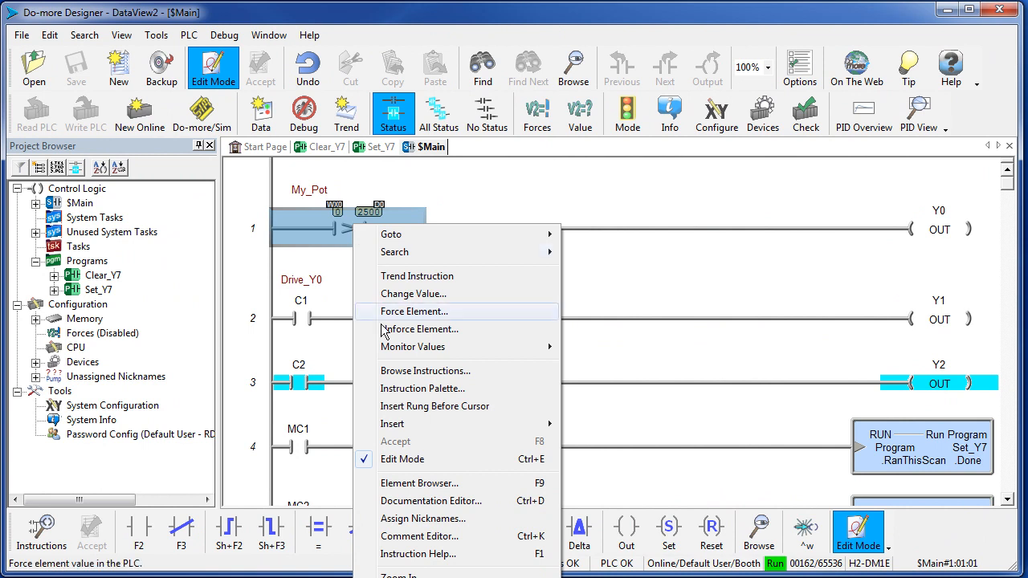
mouse_move(428, 347)
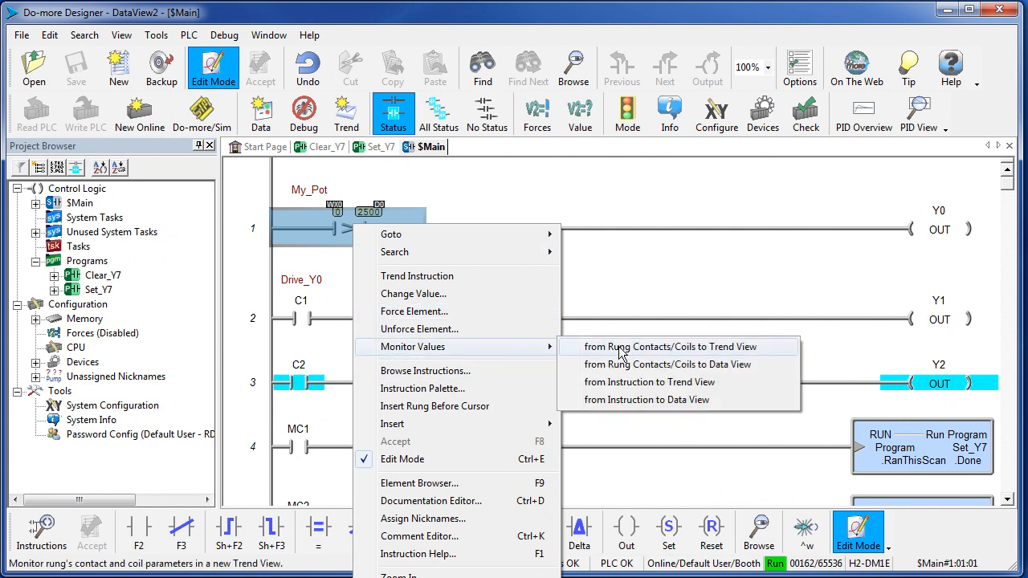
mouse_move(600, 414)
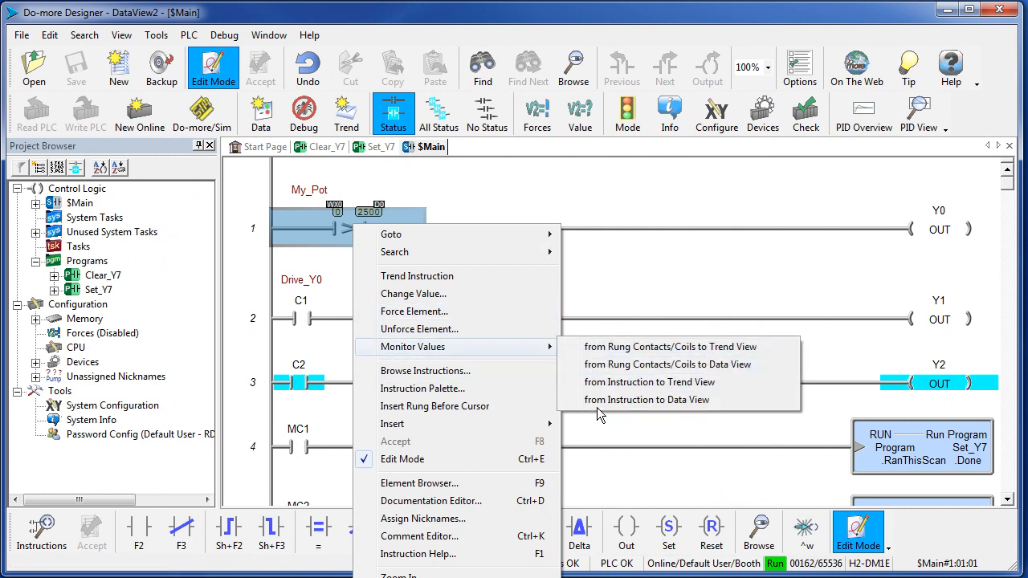
mouse_move(671, 346)
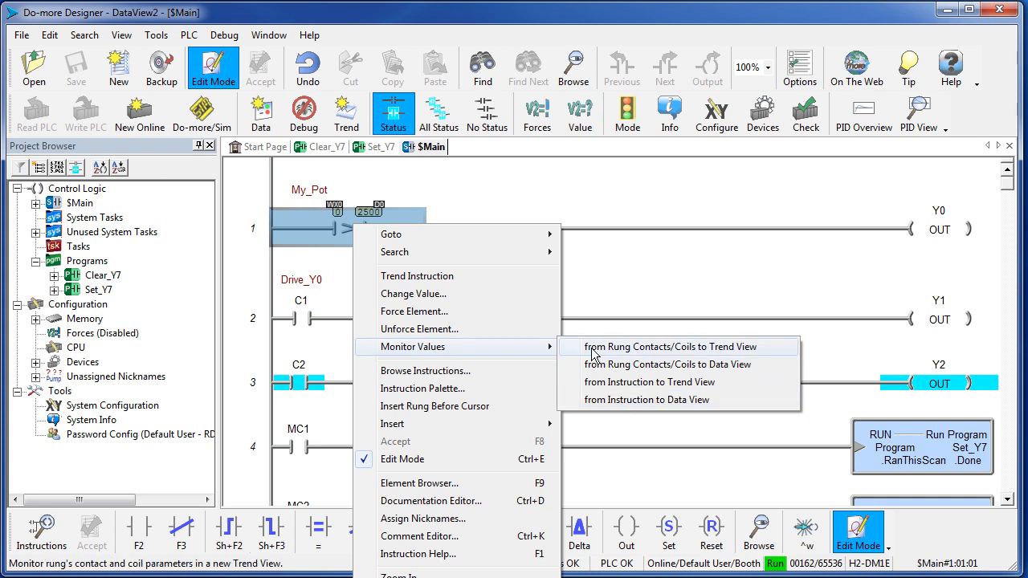
mouse_move(695, 364)
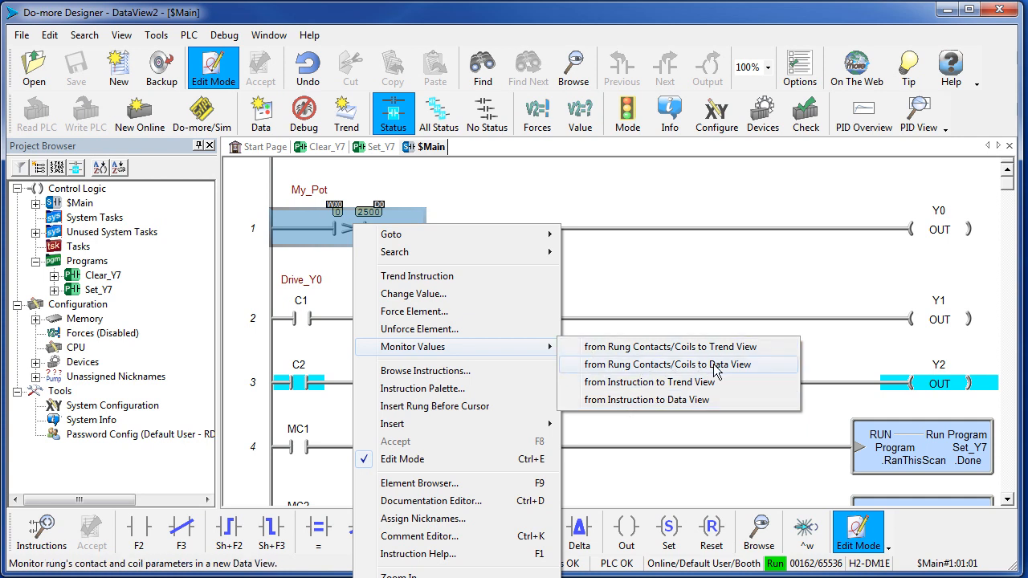
click(666, 364)
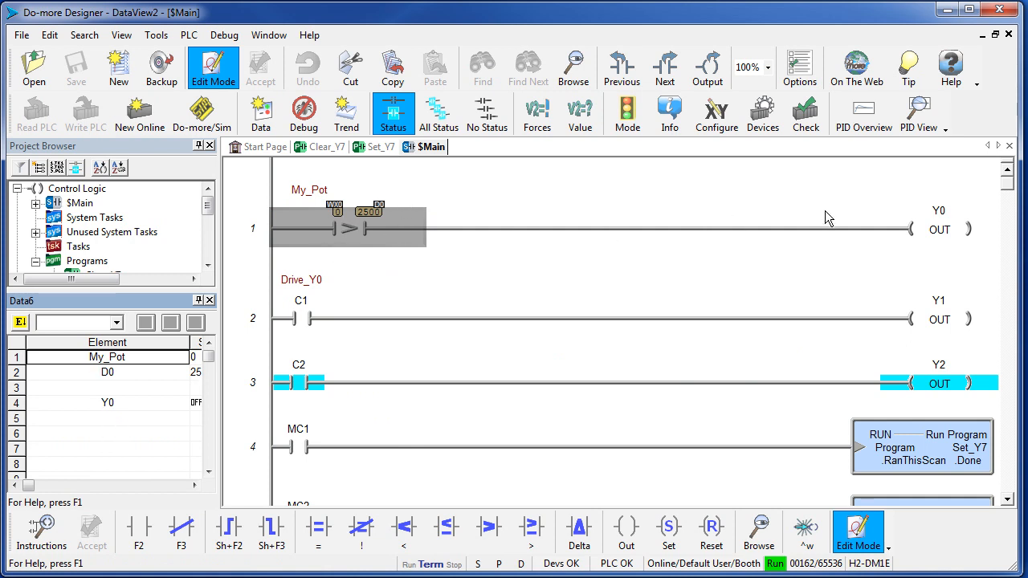
mouse_move(144, 378)
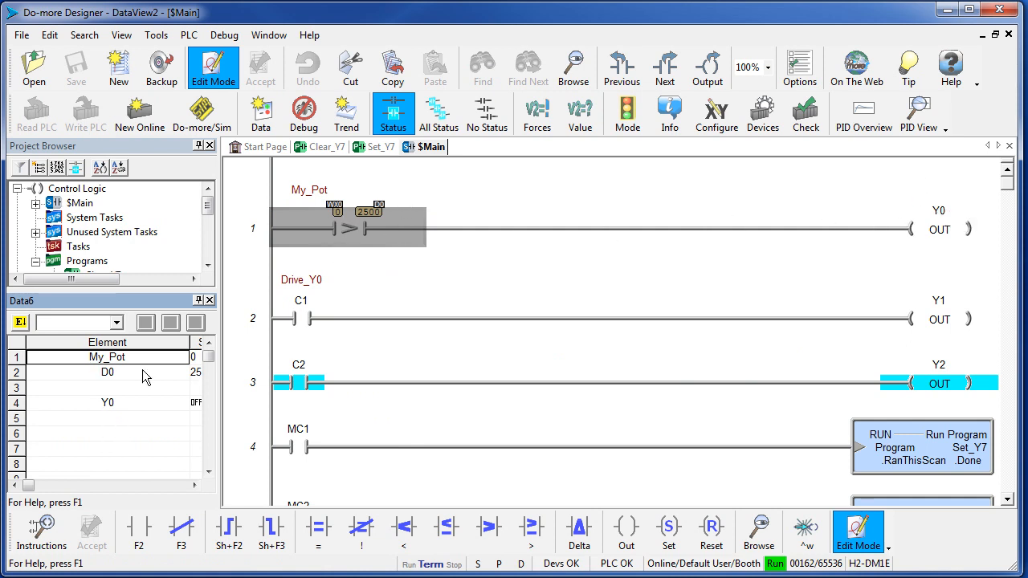
Send only rung 1's compare instruction values, My_Pot and D0, to a new data view
right_click(348, 229)
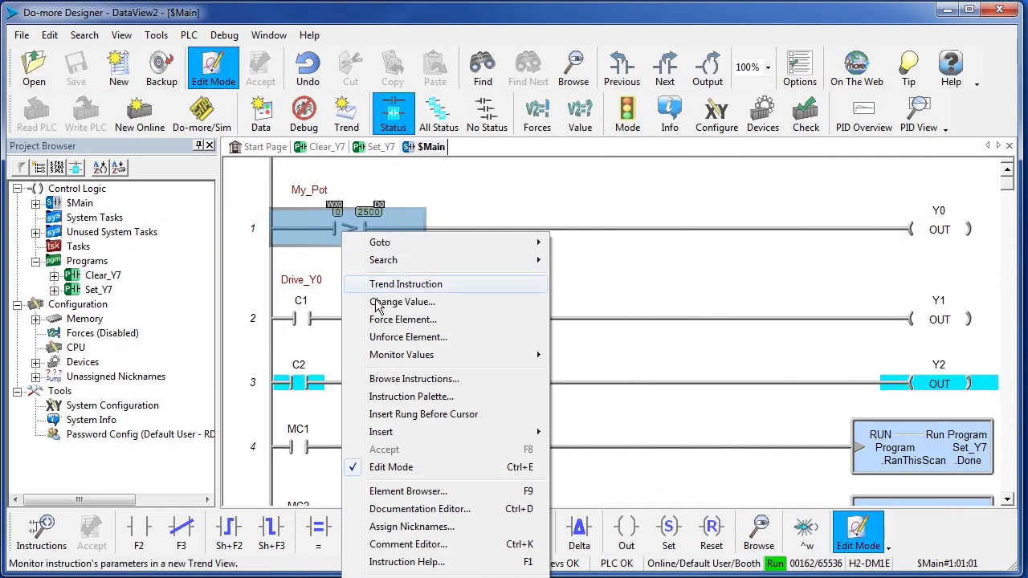
mouse_move(402, 355)
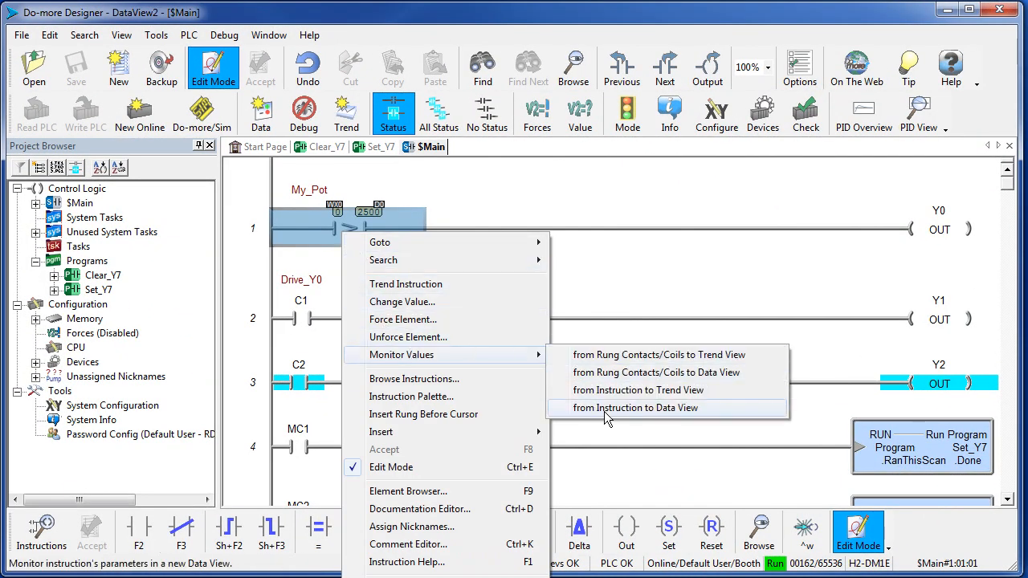
click(638, 407)
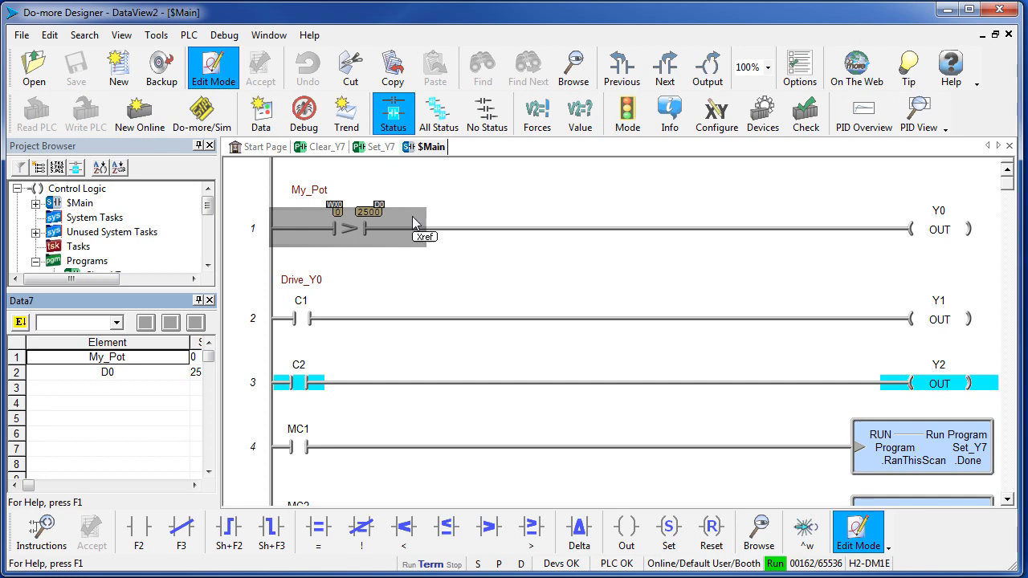
mouse_move(283, 277)
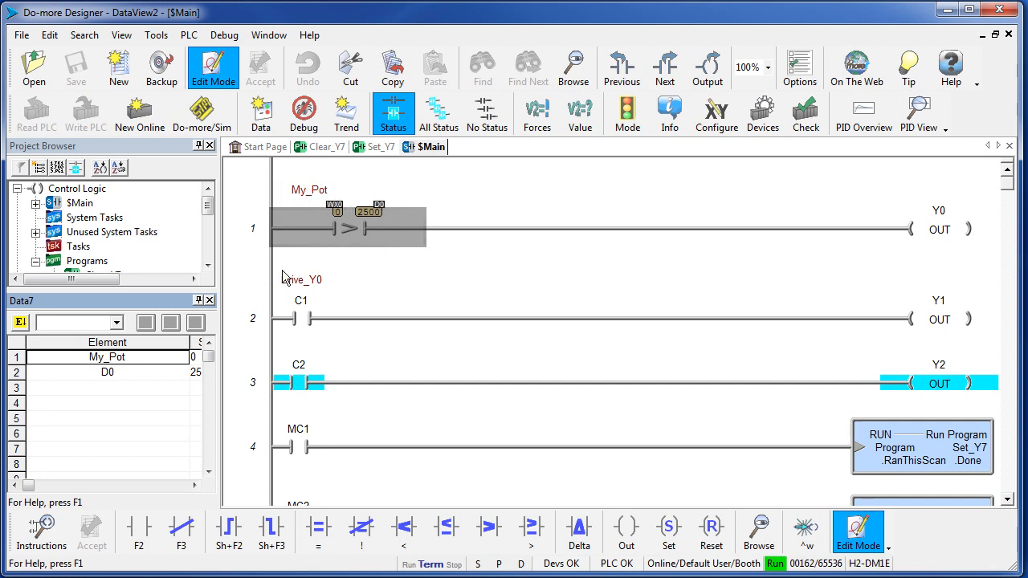
mouse_move(143, 343)
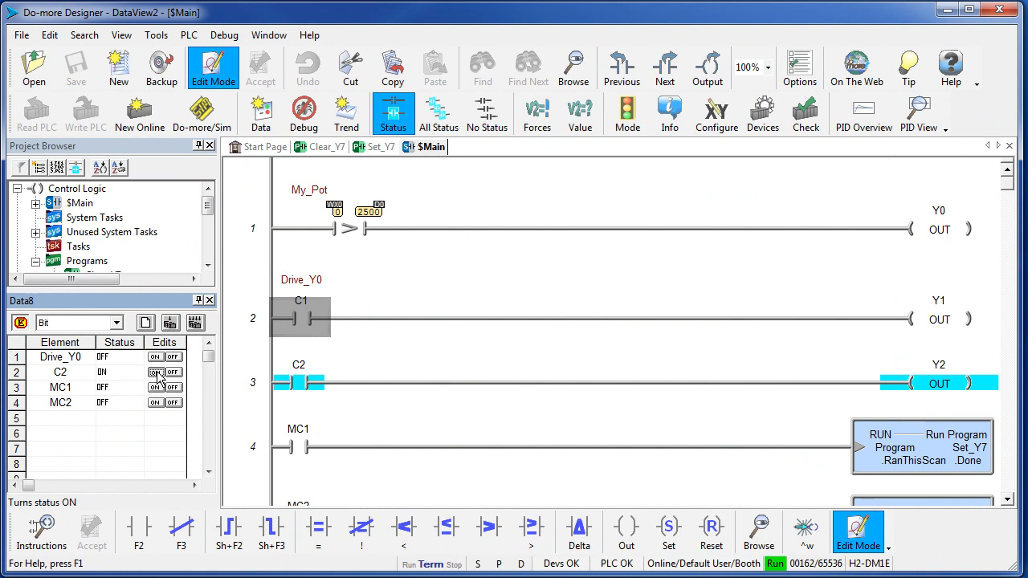
Turn Drive_Y0, C2 and MC2 on in the Data8 view, energizing Y1 and Y2
click(173, 372)
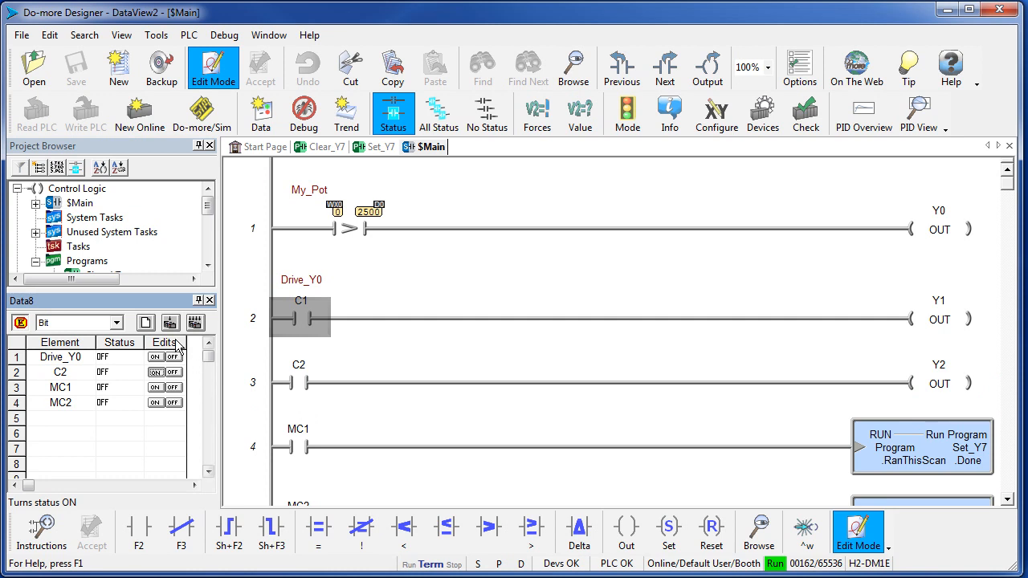
click(155, 372)
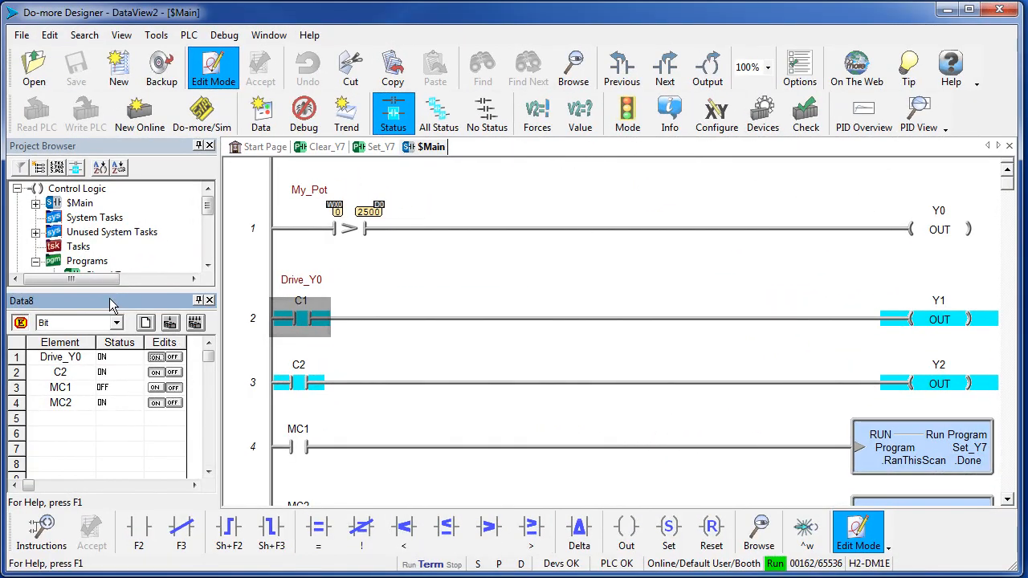
mouse_move(223, 36)
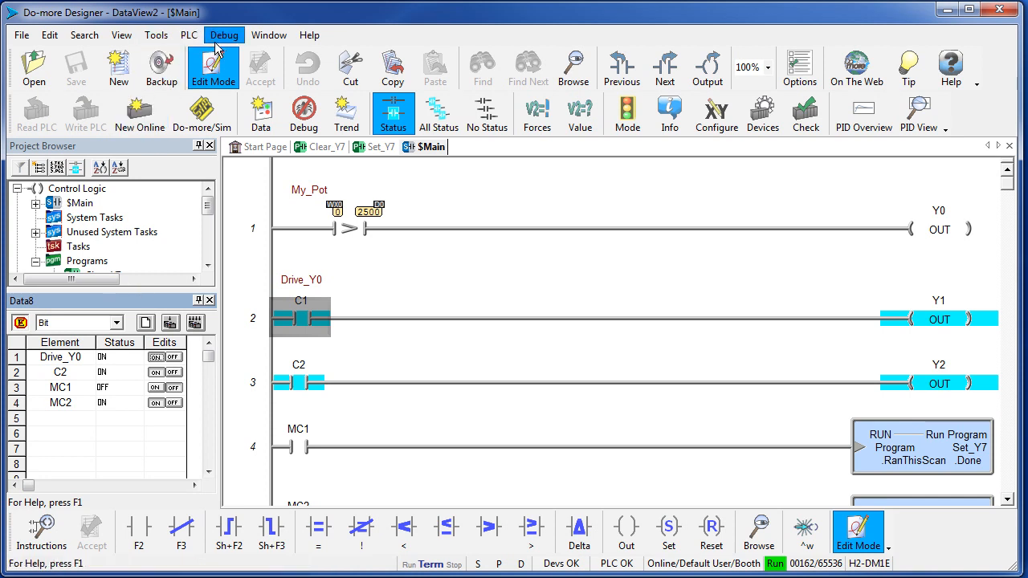
click(224, 35)
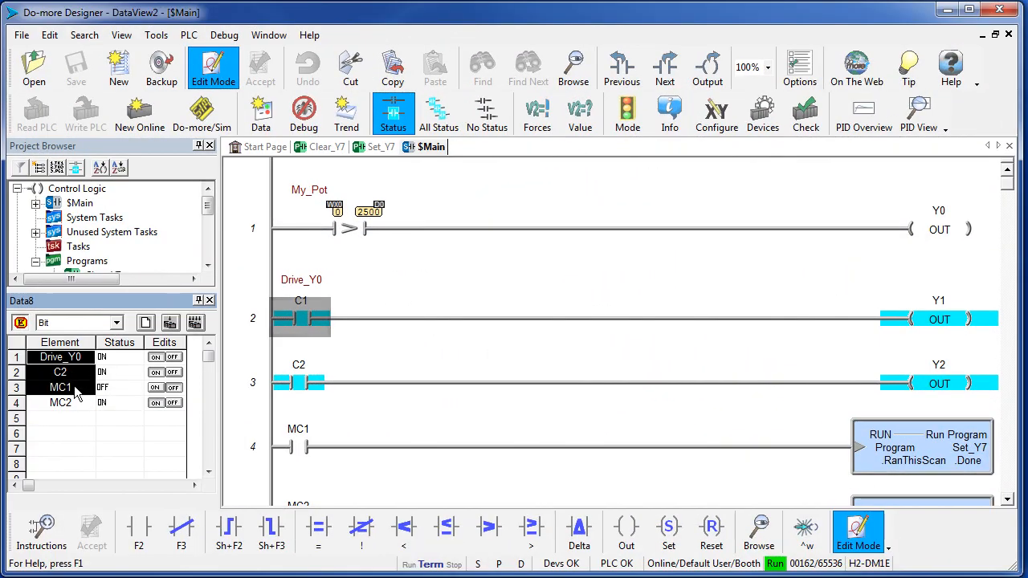
right_click(61, 388)
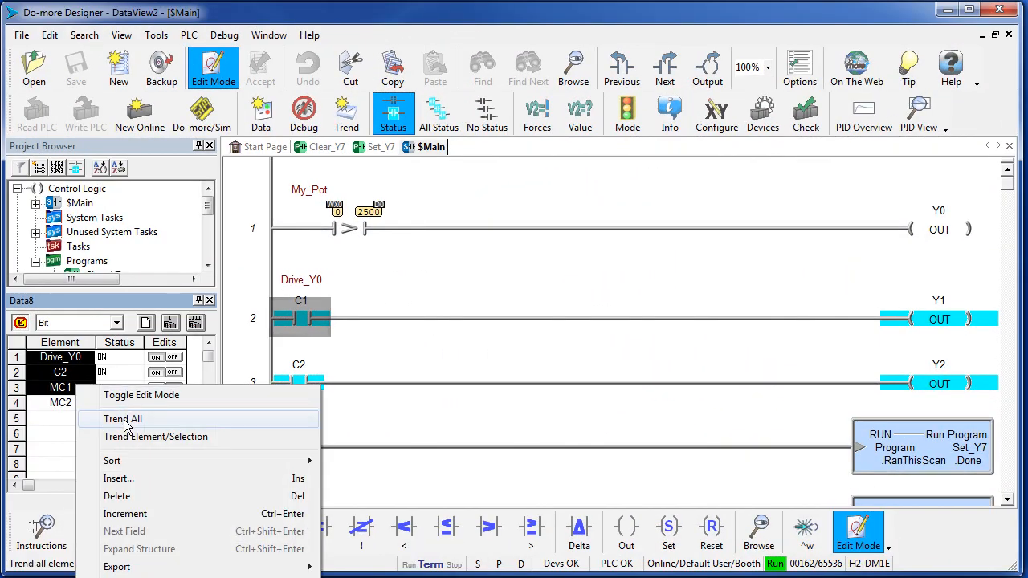
click(122, 420)
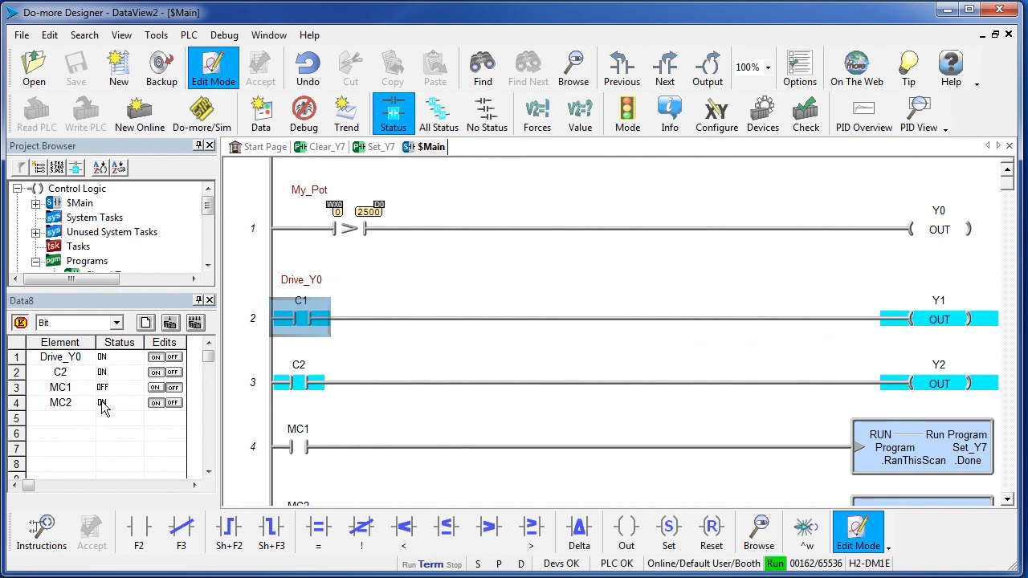
right_click(60, 387)
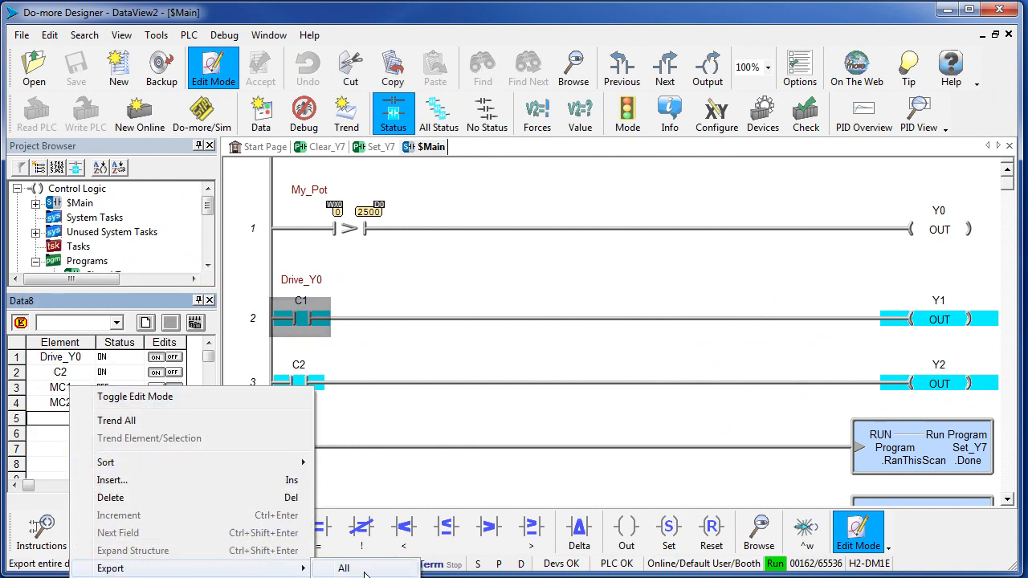
click(344, 568)
text(My_Pot)
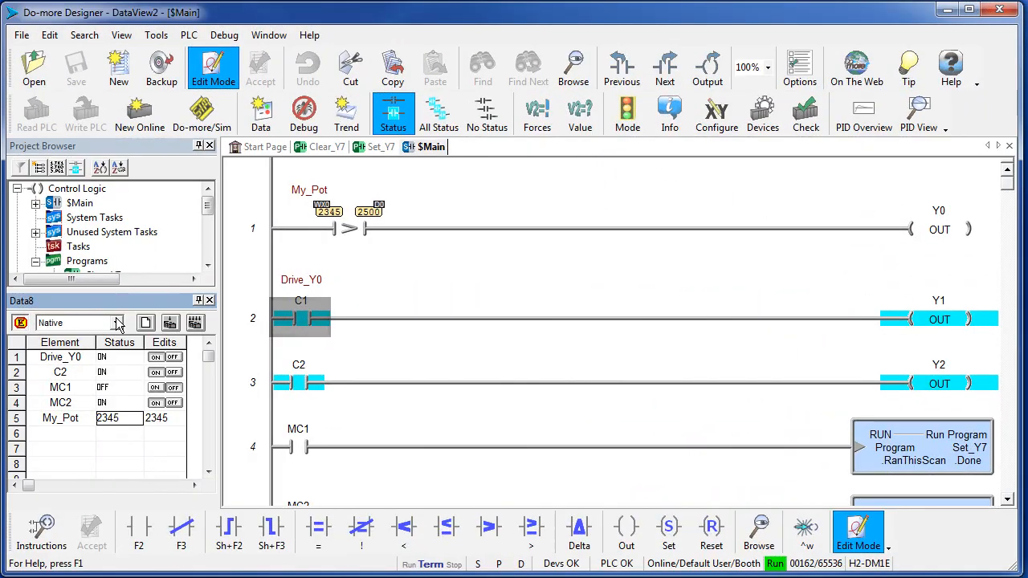
Display My_Pot's value in BCD/Hex format, reading 0x0929
click(118, 323)
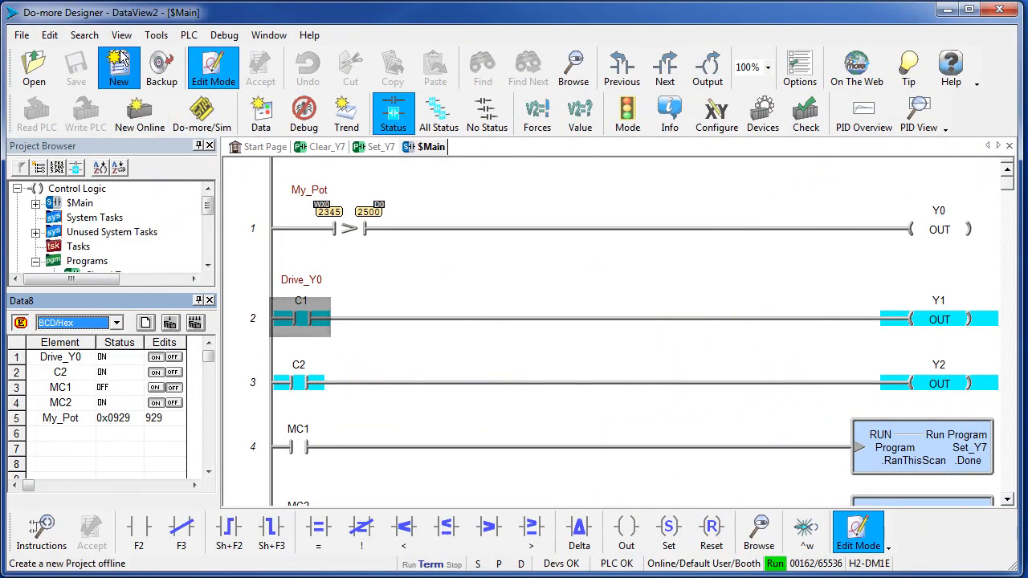
Enable Documentation > Elements so Data8 shows addresses with nicknames, e.g. C1 with Drive_Y0
click(127, 37)
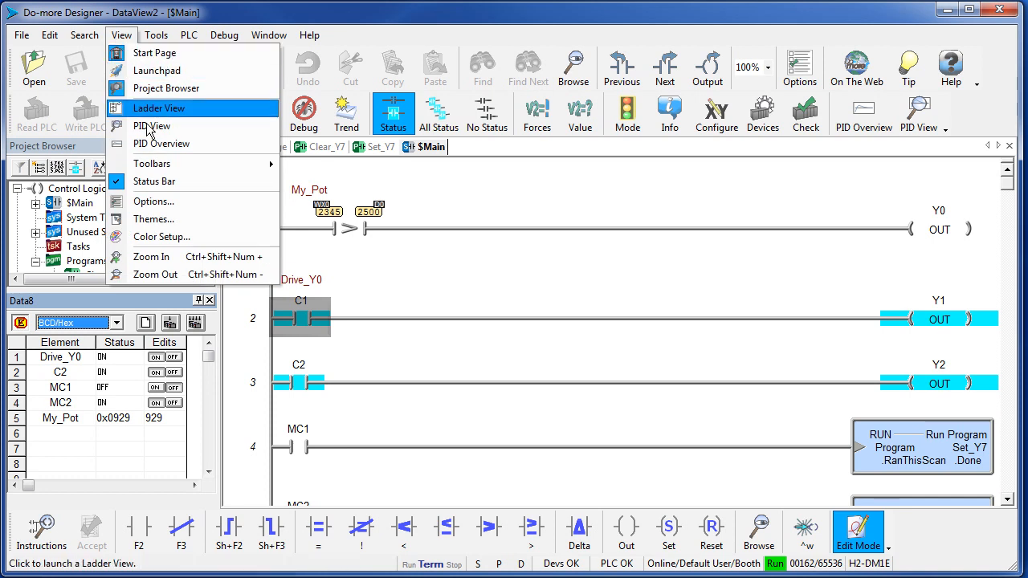
click(152, 202)
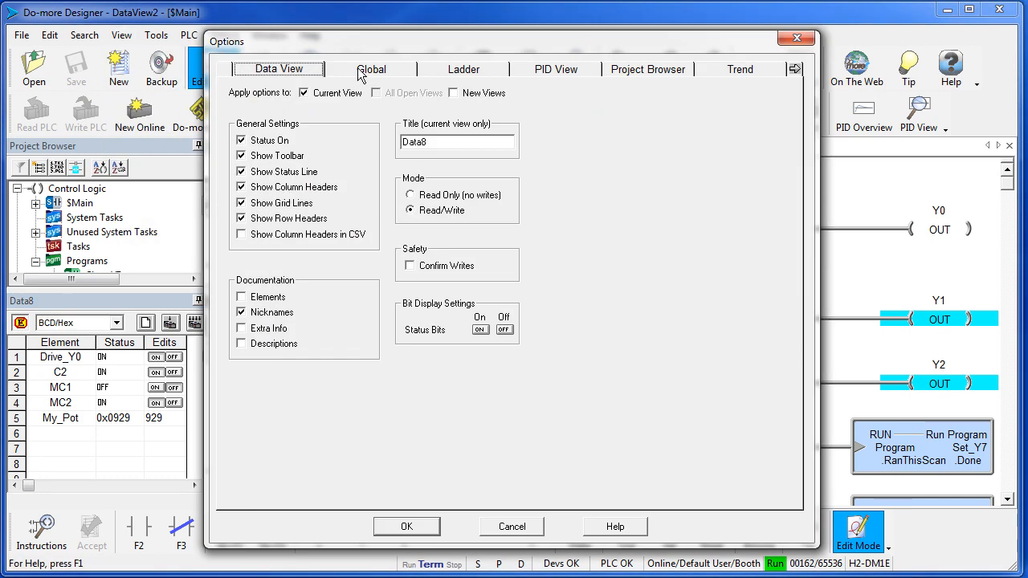
mouse_move(513, 526)
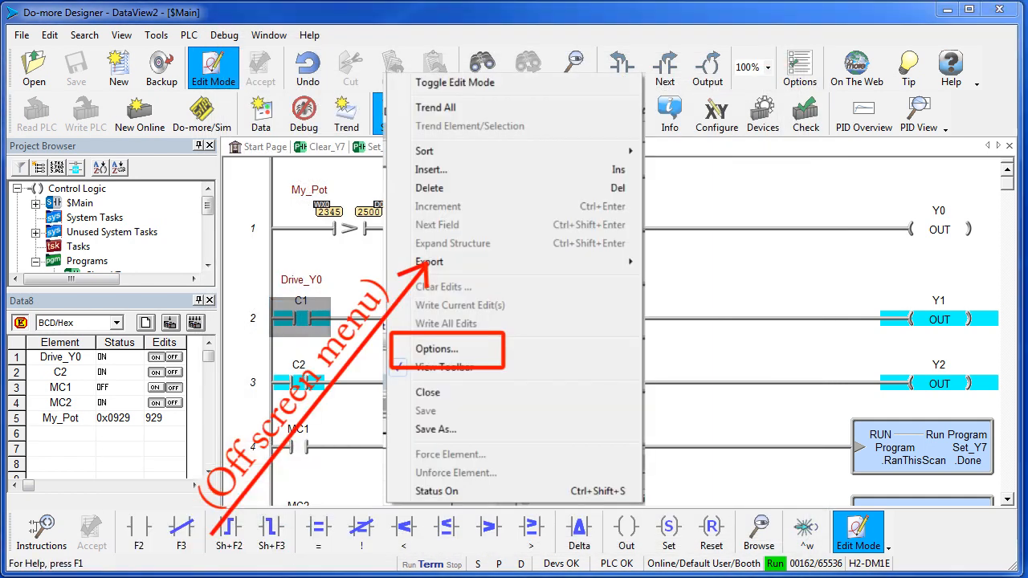
click(435, 349)
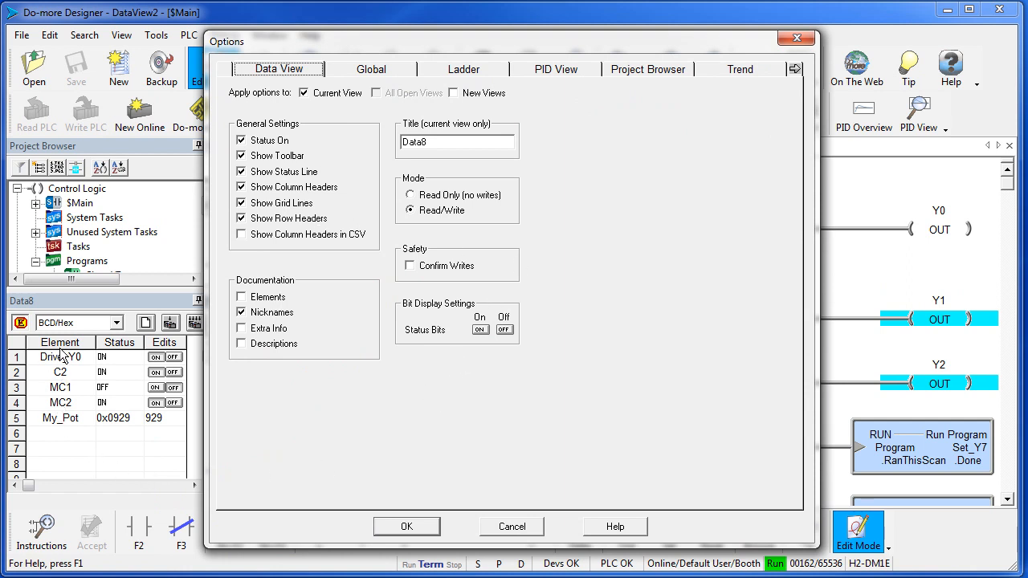
click(241, 312)
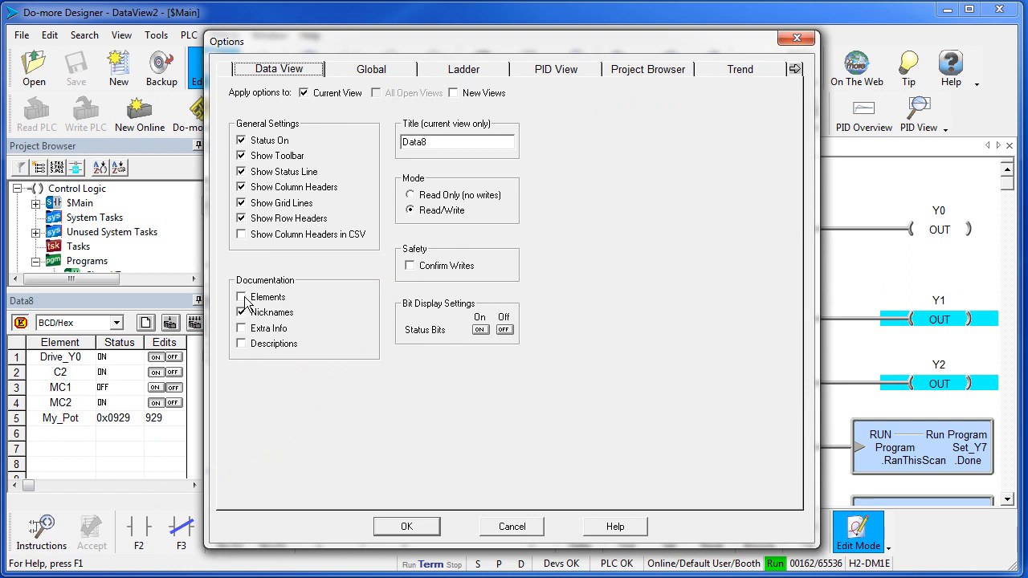
click(407, 526)
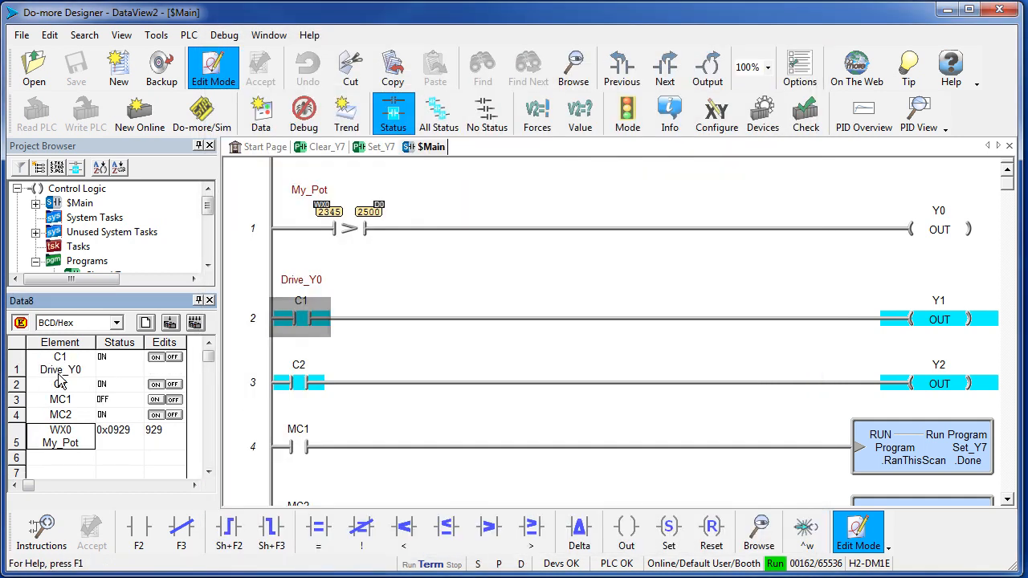
right_click(61, 381)
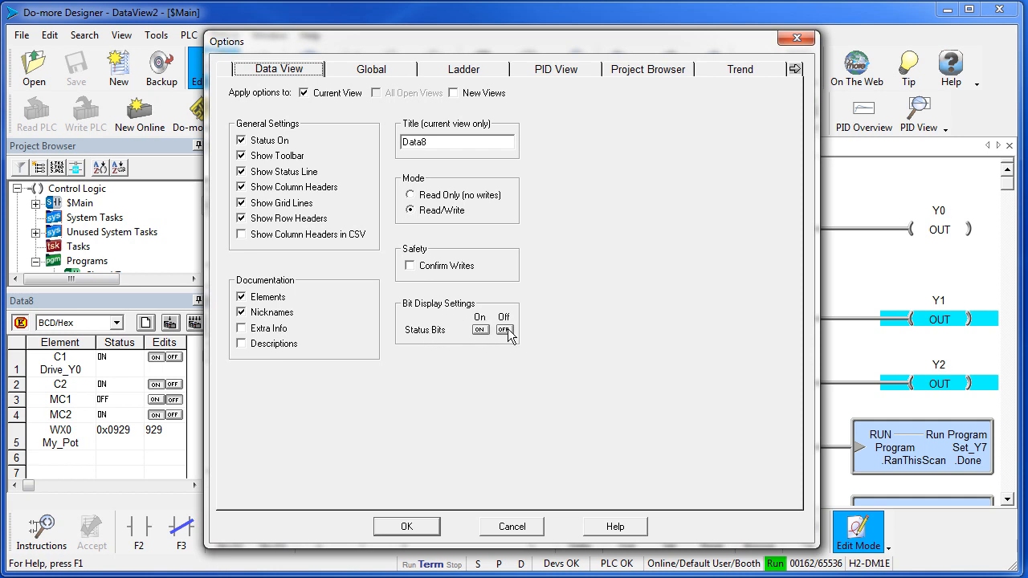
Set the Status Bits icons to a green dot for ON and a red dot for OFF
click(505, 329)
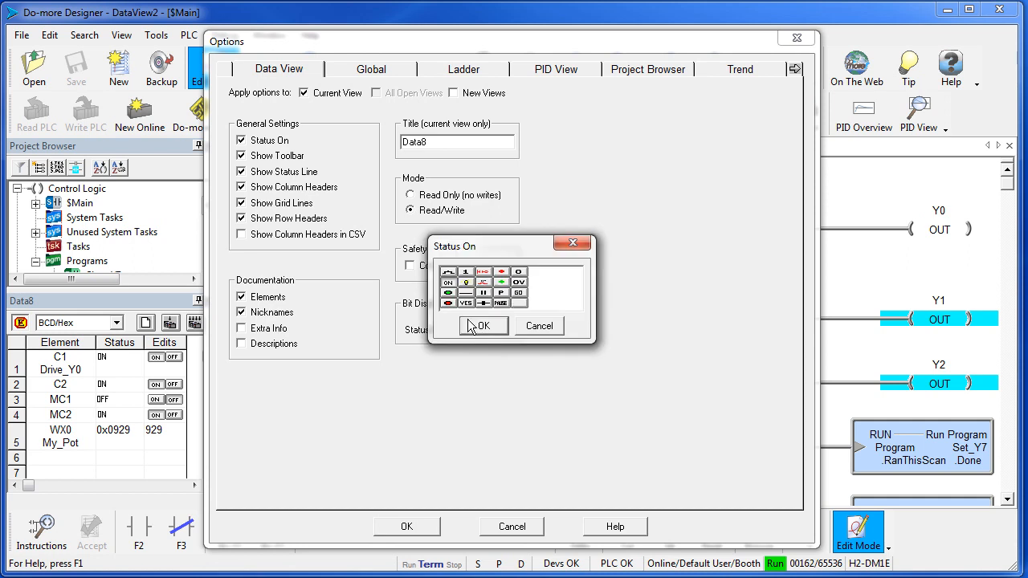
click(483, 326)
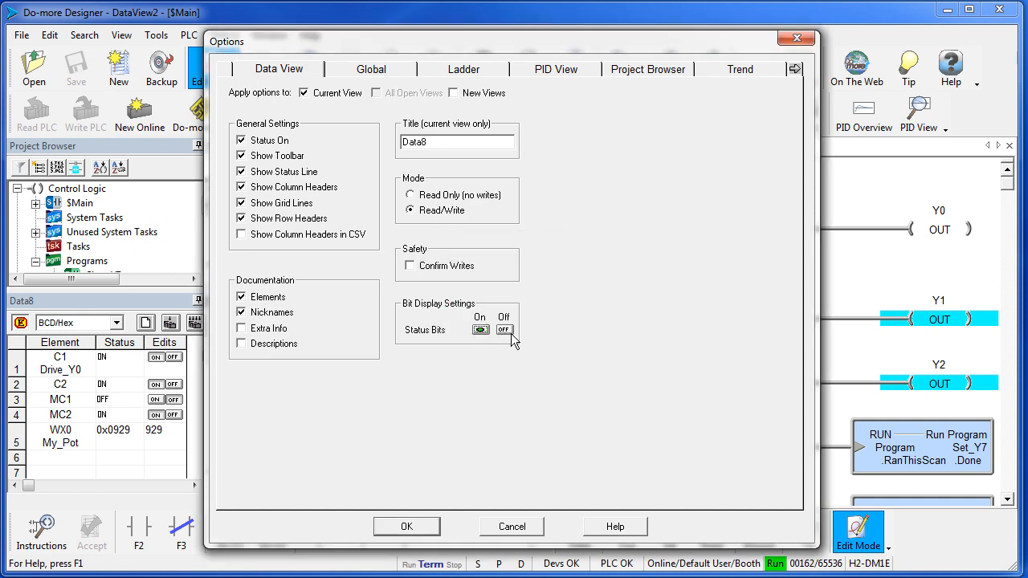
click(504, 330)
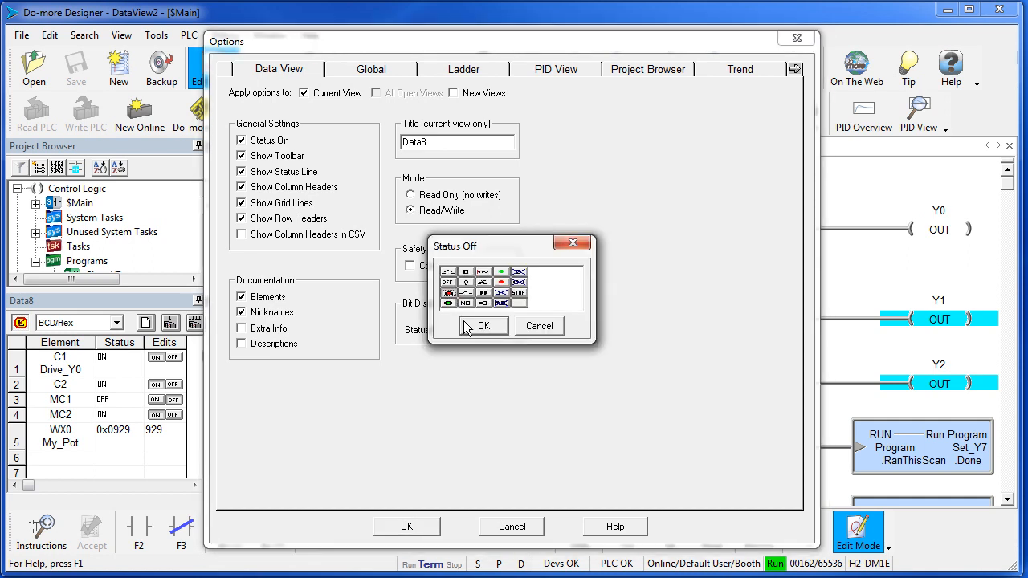
click(483, 325)
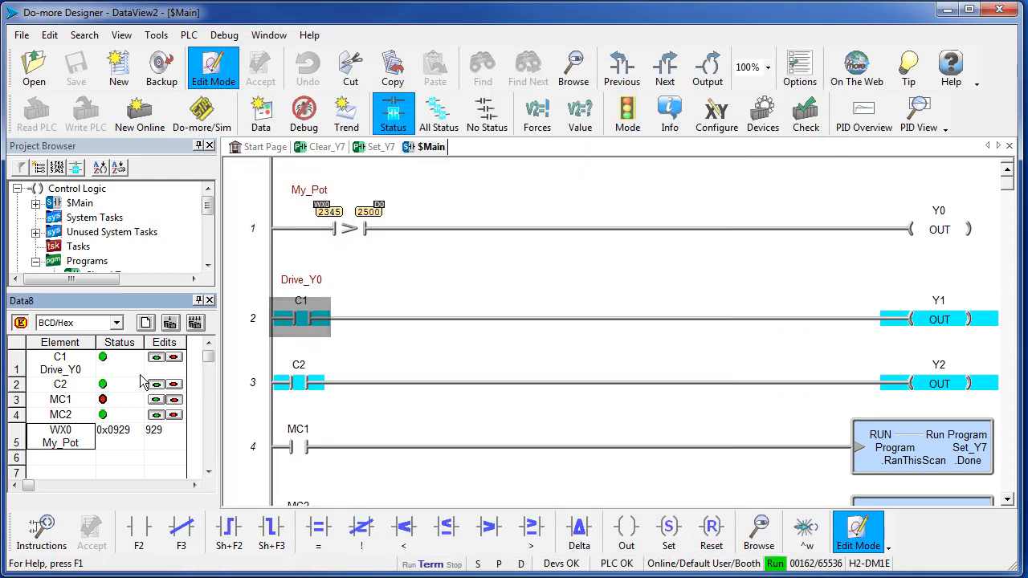
mouse_move(148, 475)
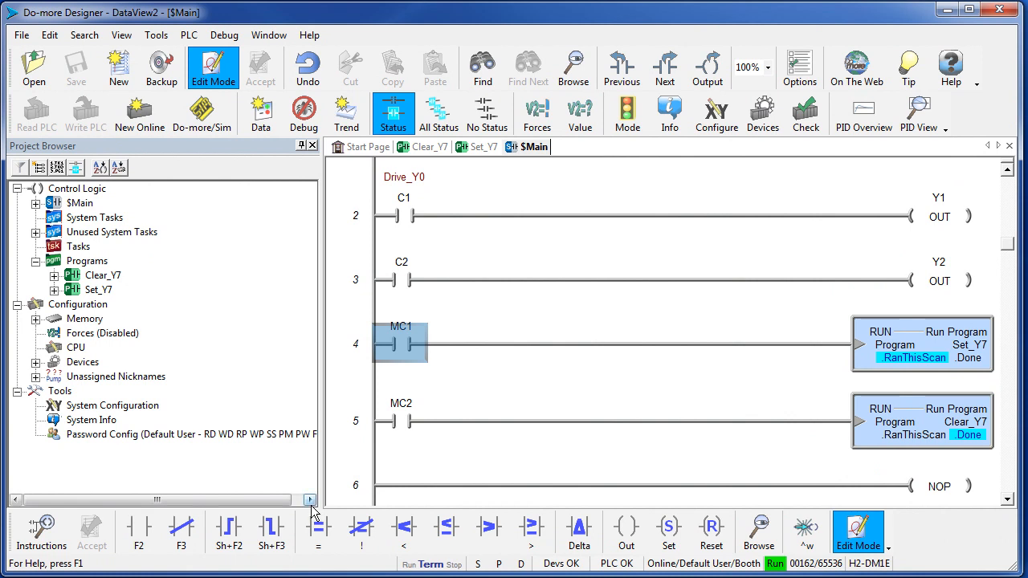
mouse_move(261, 112)
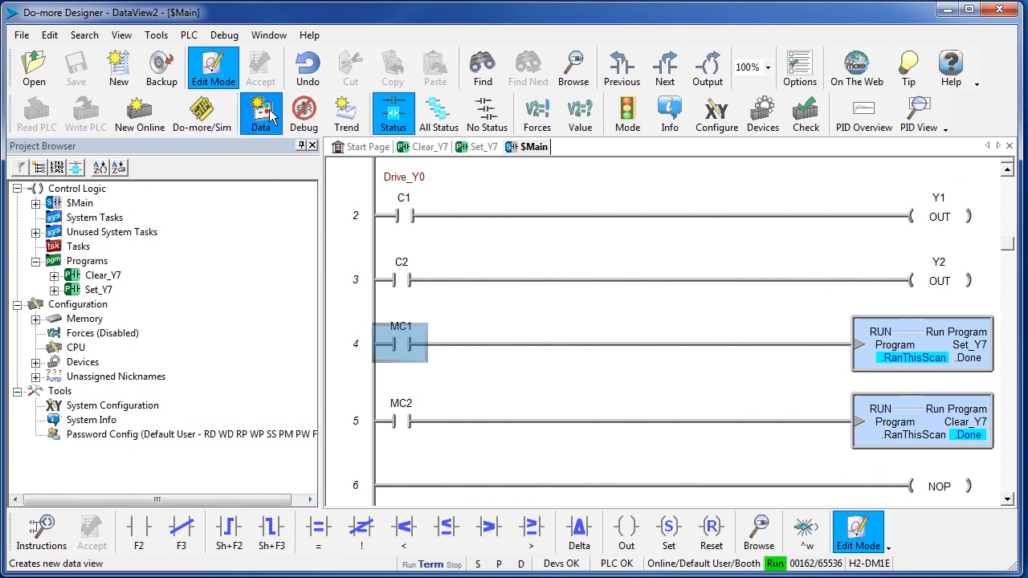
Create the Data15 view with Set_Y7 in row 1 and Set_Y7.Done in row 2
click(261, 112)
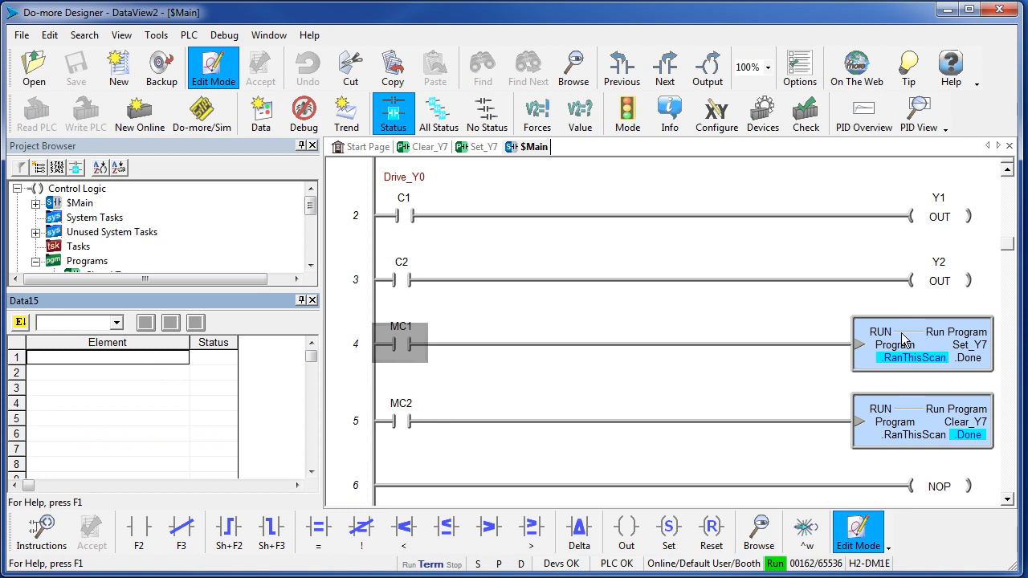
mouse_move(166, 367)
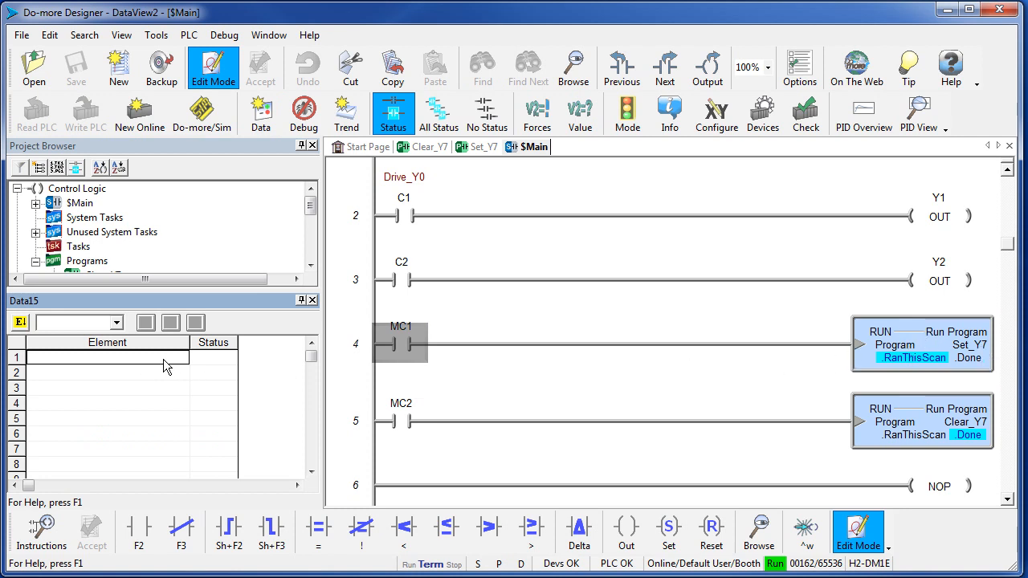
text(Set_Y7)
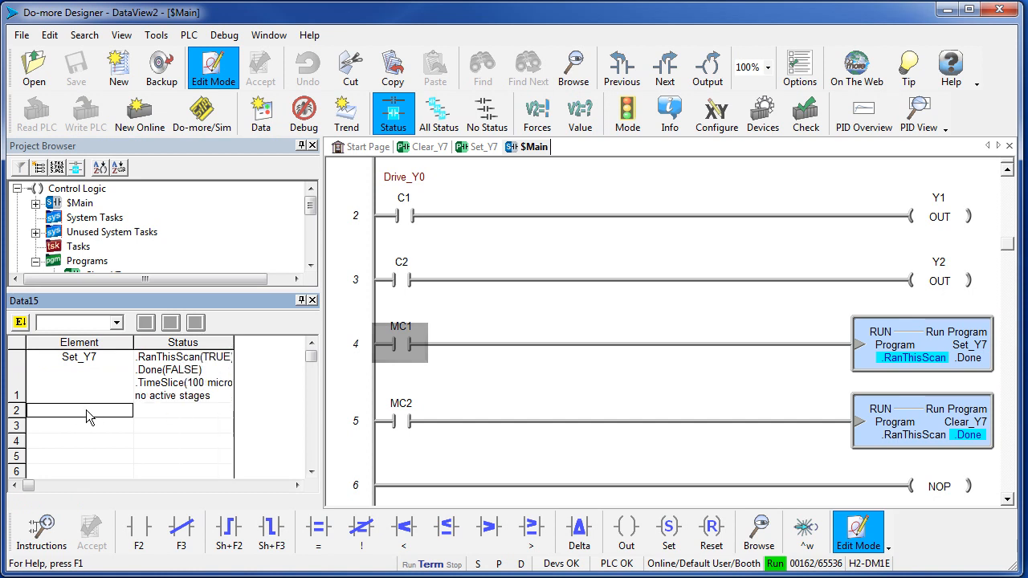
text(Set_Y7.)
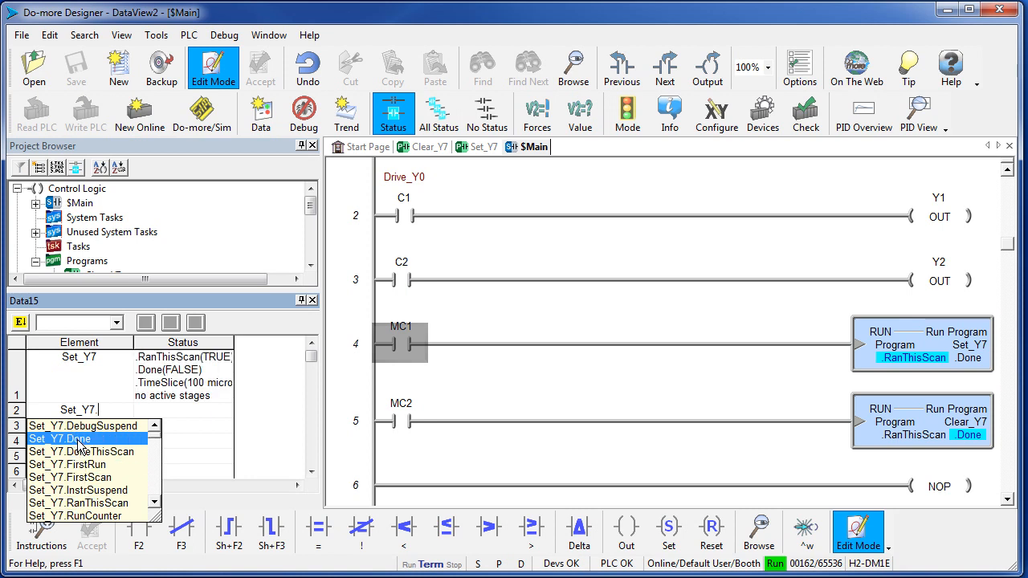
click(60, 439)
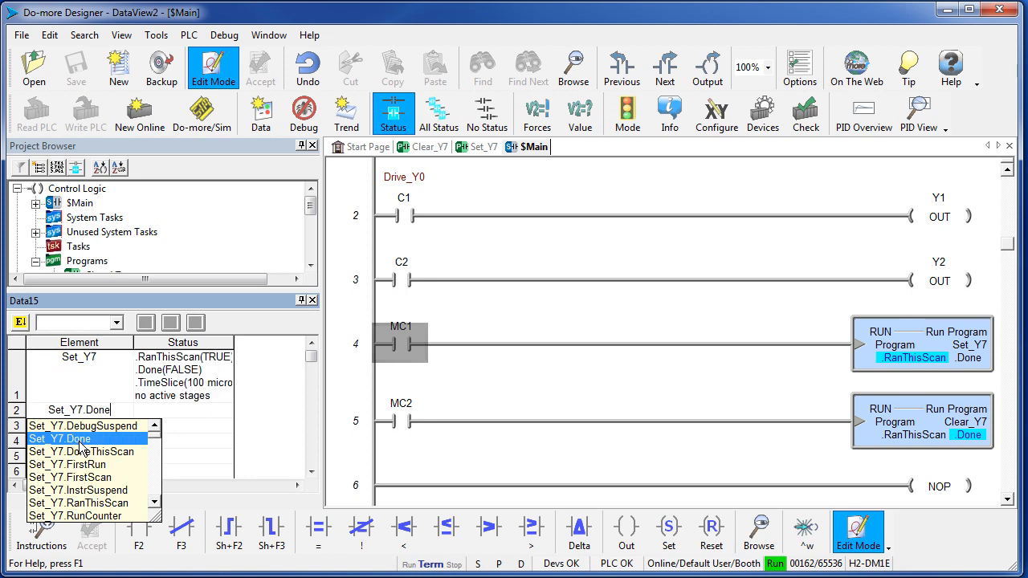